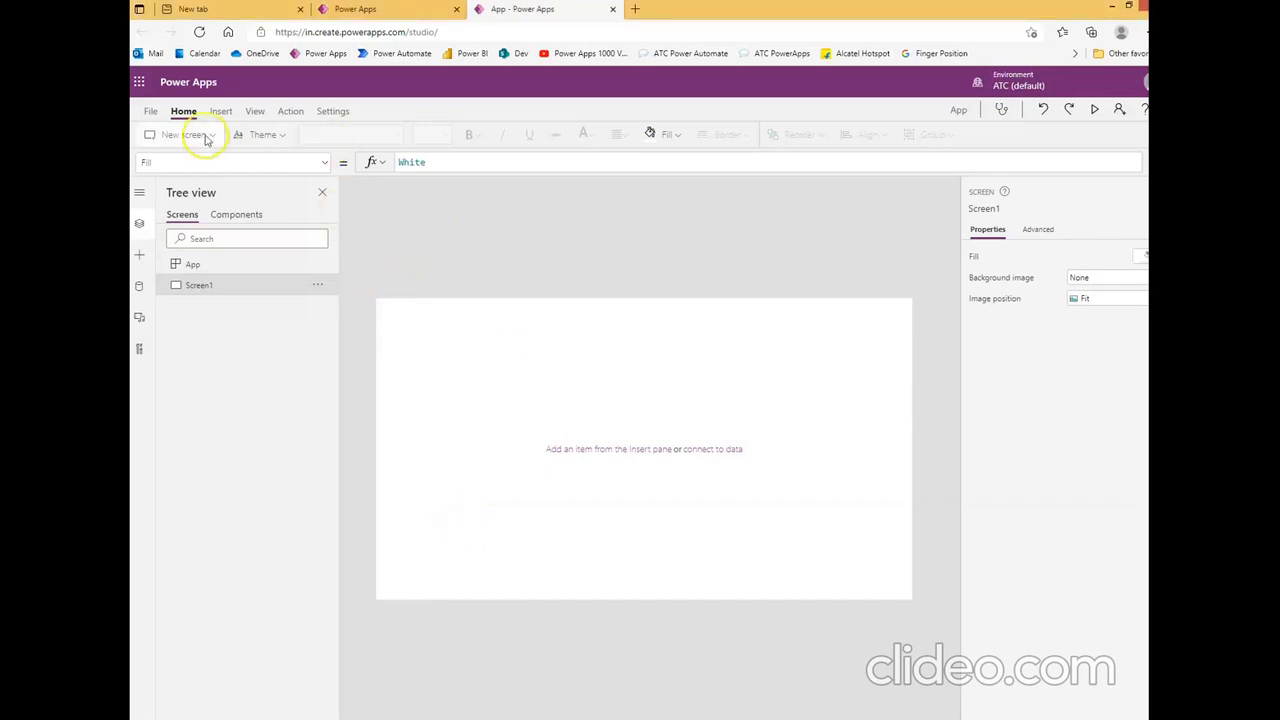
Add an Export data control from Insert > Media and a new Button to the screen
left_click(220, 112)
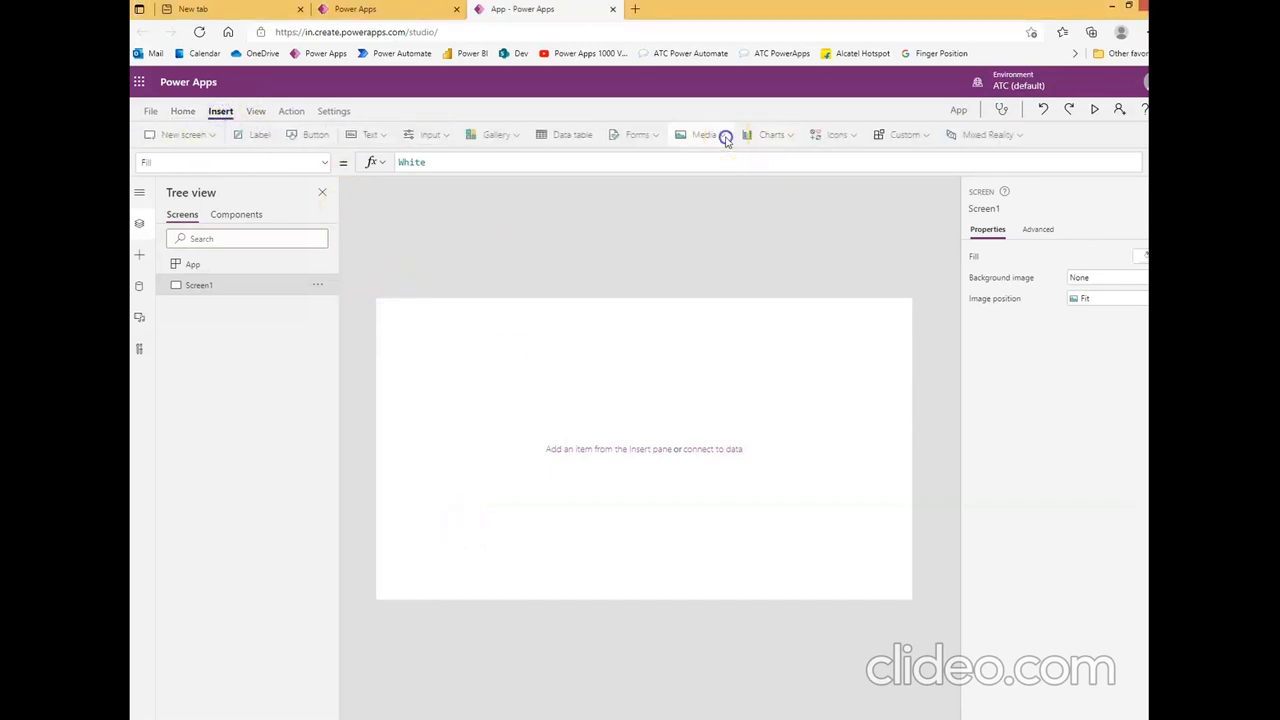
left_click(704, 134)
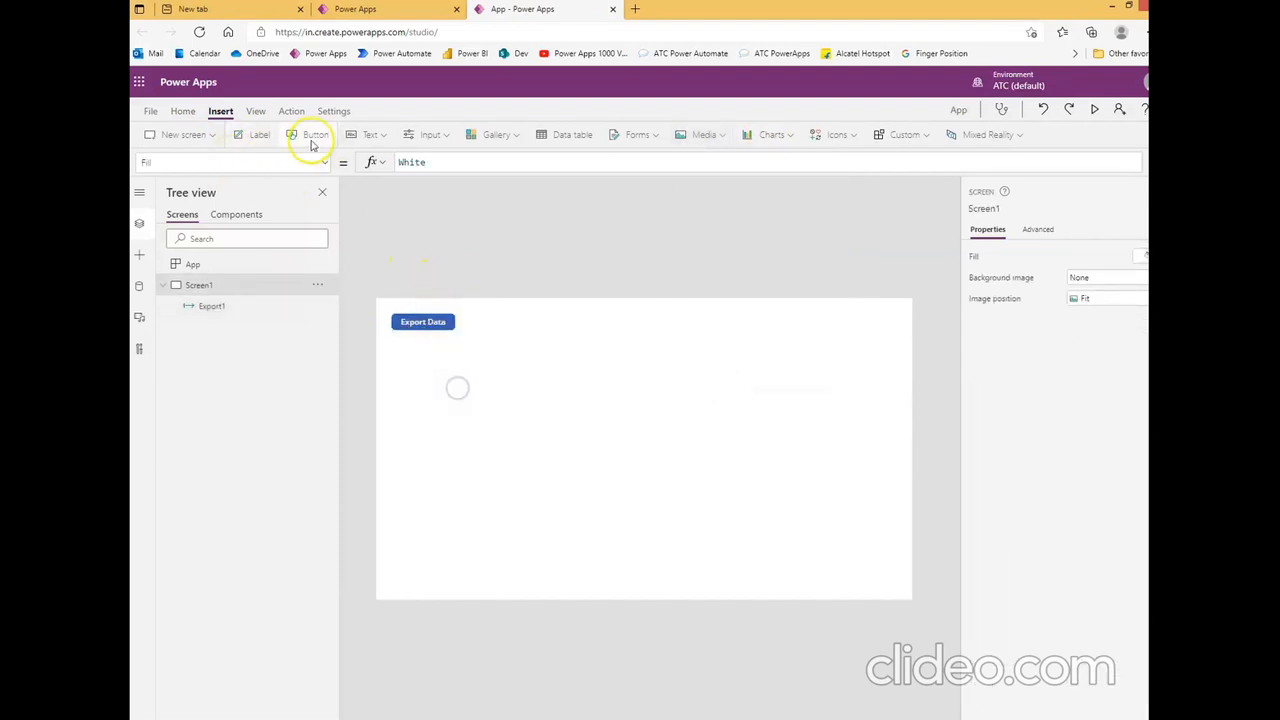
left_click(316, 134)
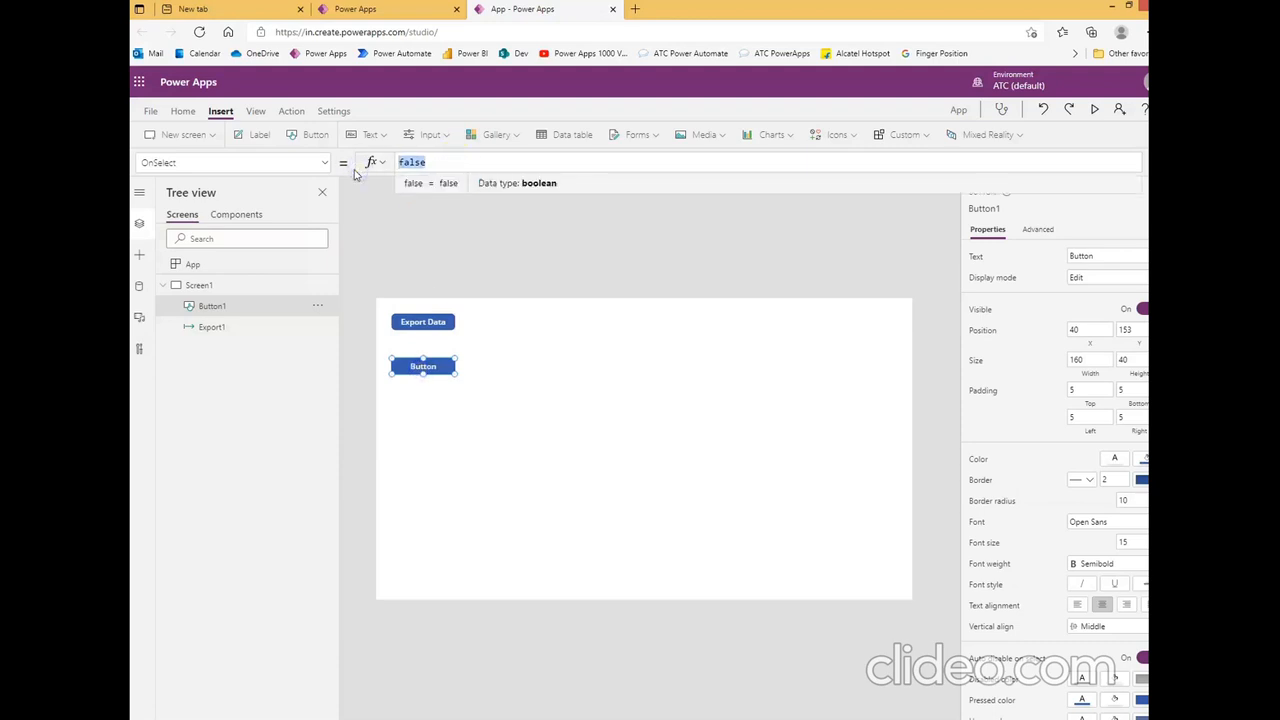
Write Button1's OnSelect as ClearCollect(CollNames,{FirstName:"John",LastName:"Smith"},
type("ClearCollect(")
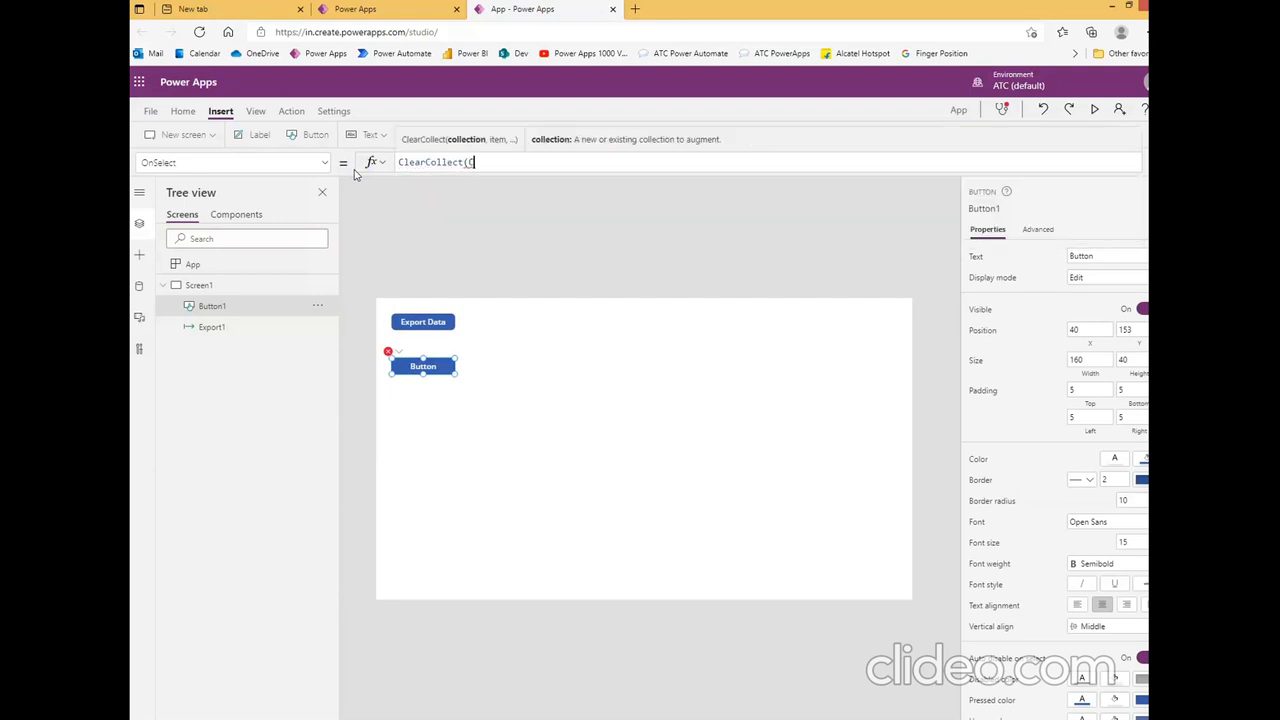
type("CollNames,")
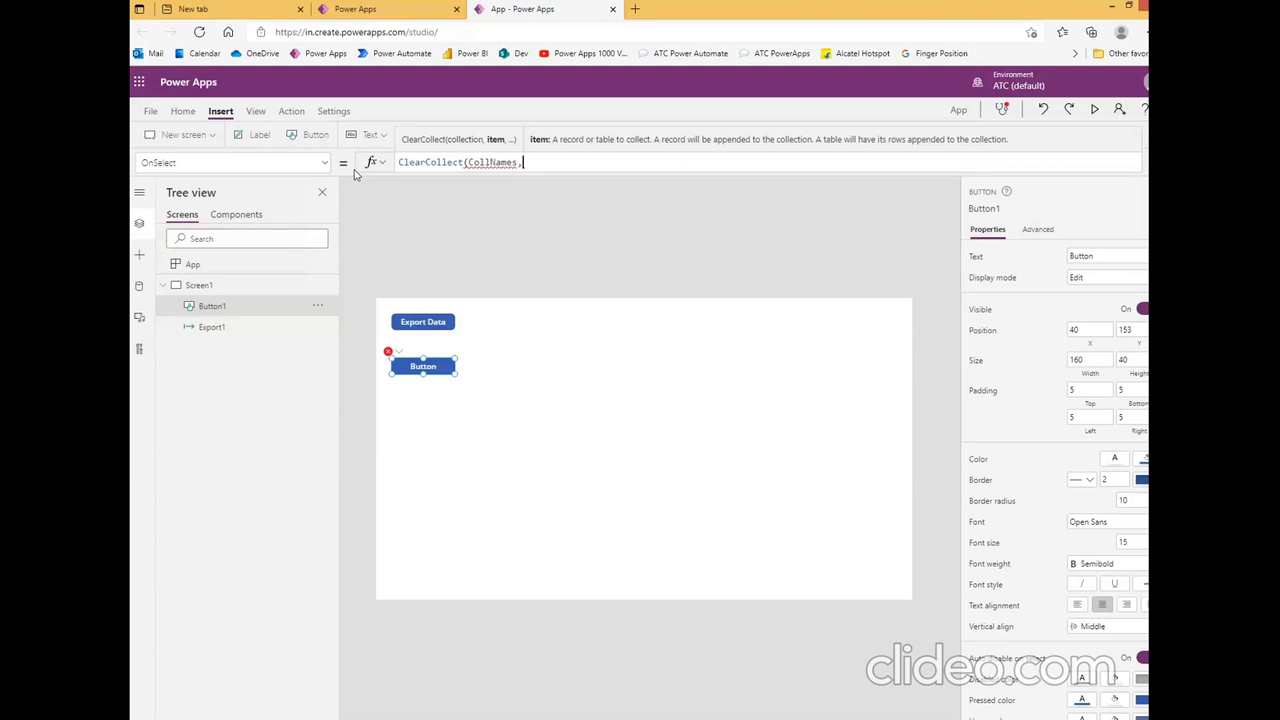
type("{")
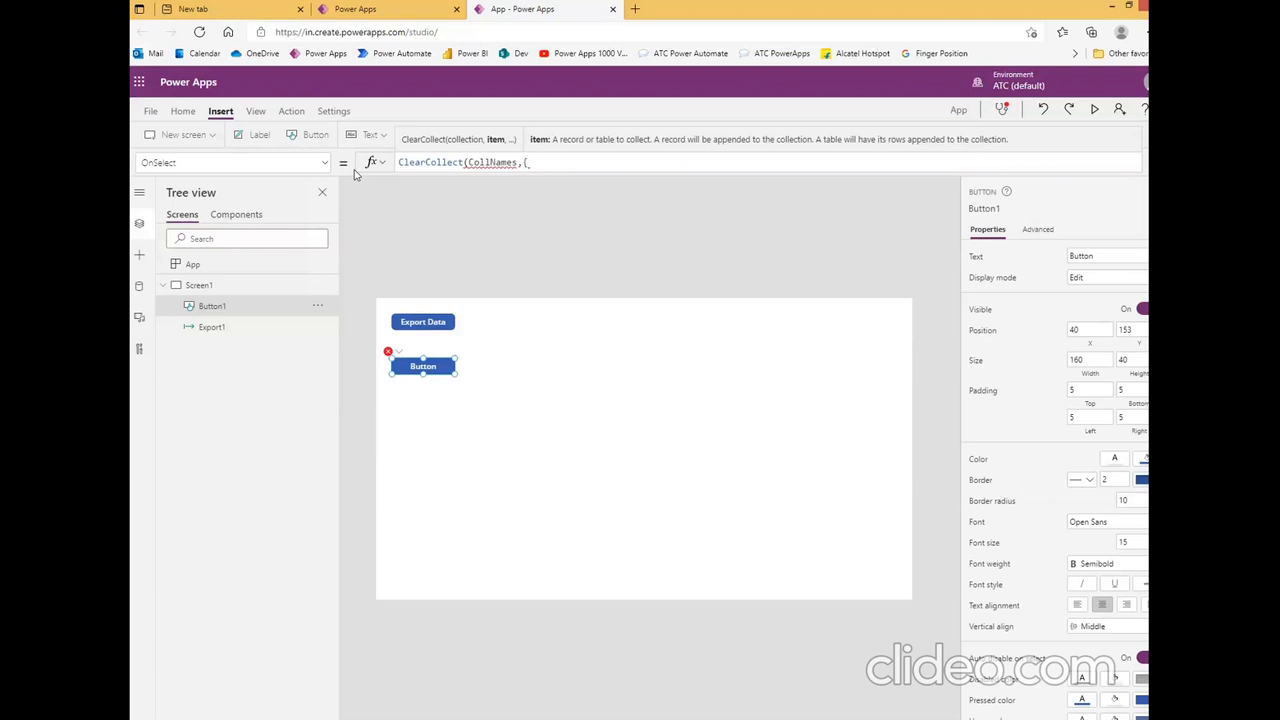
type("FirstName:")
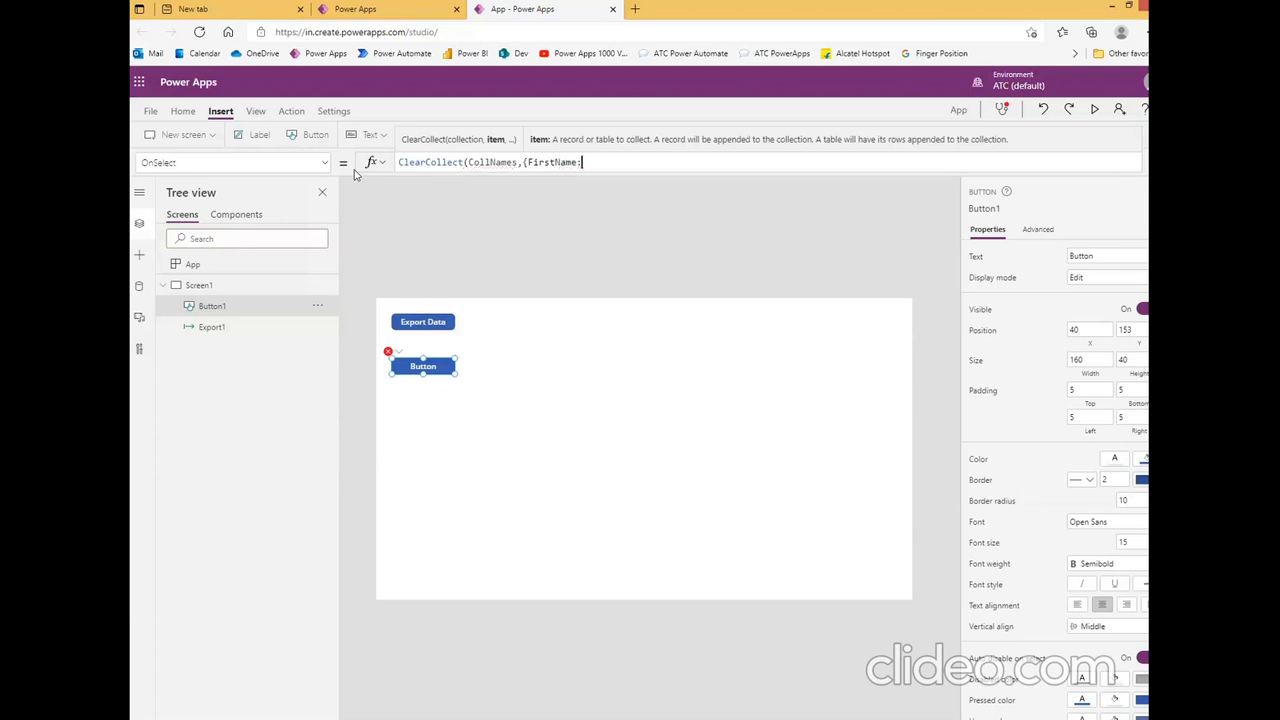
type("\"John\",")
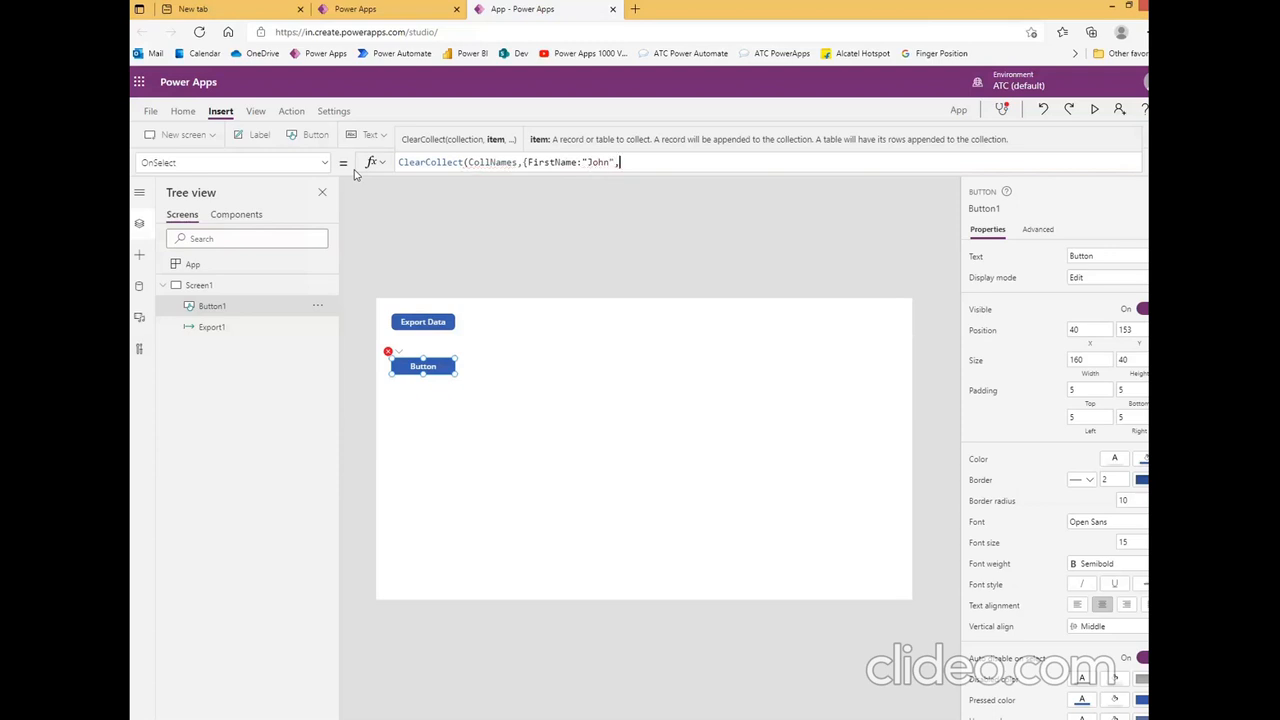
type("L")
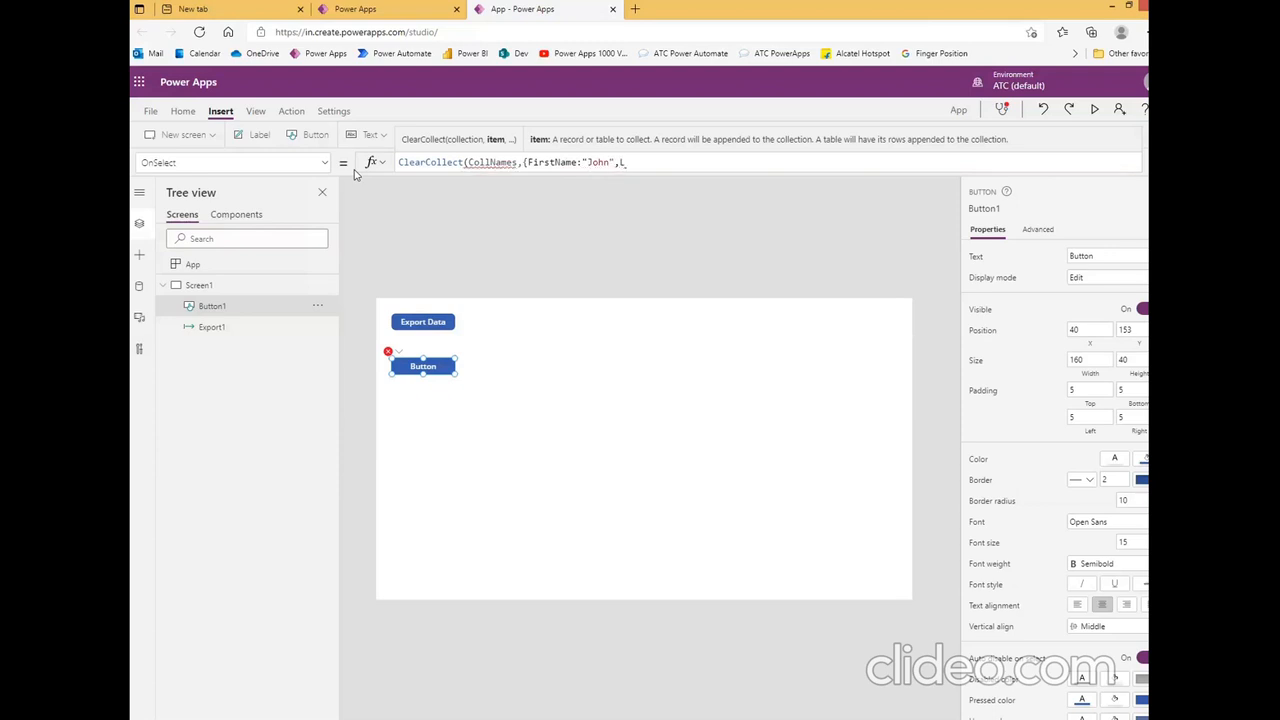
type("LastNam")
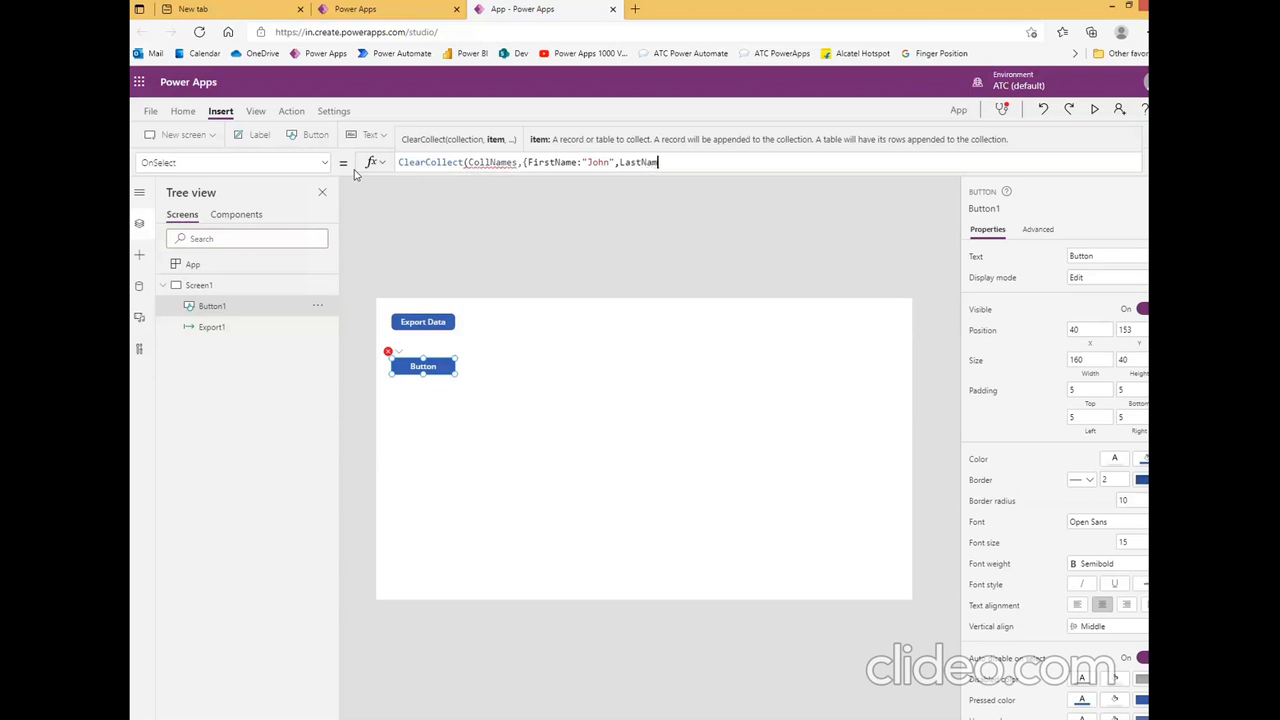
type("e:")
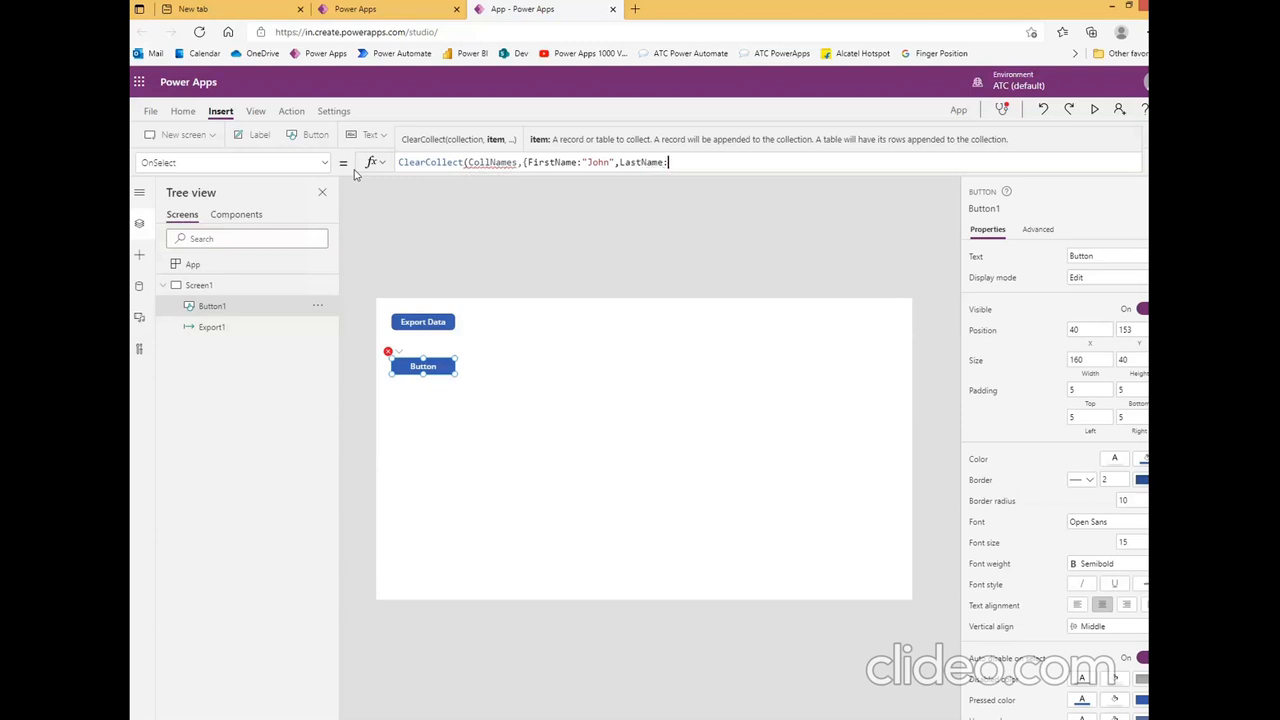
type("\"S")
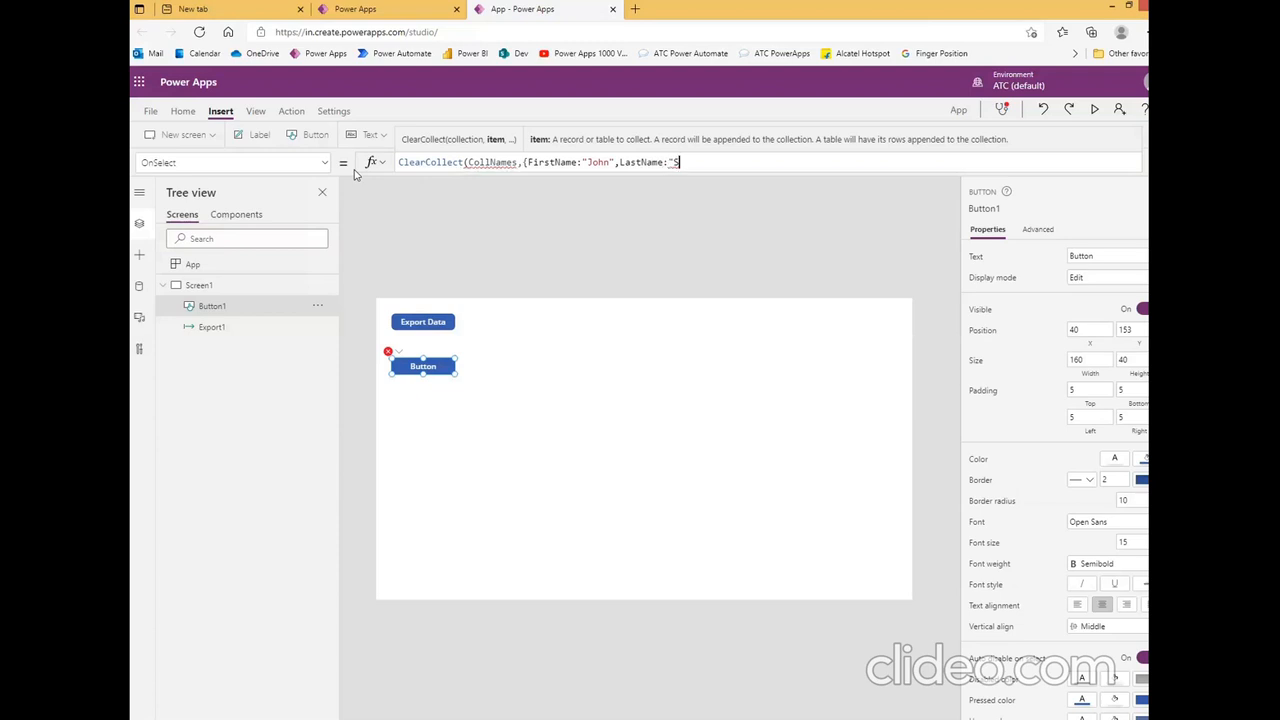
type("mitg")
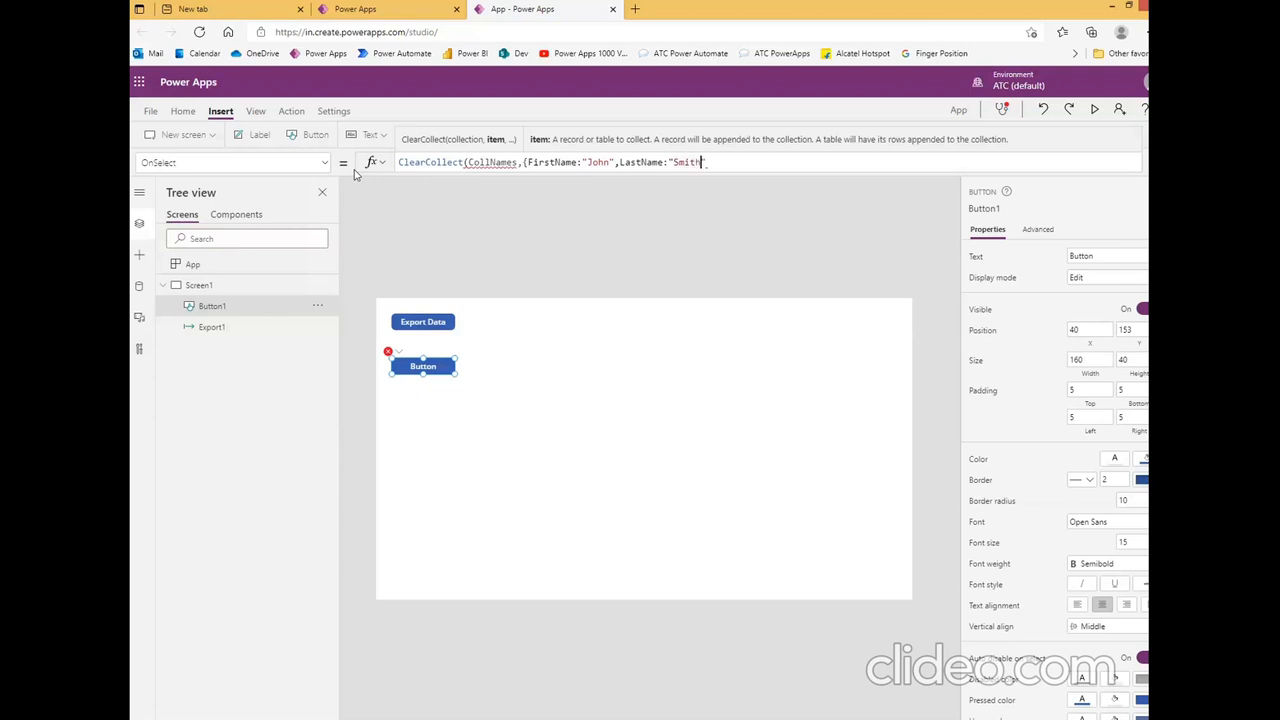
type("\"")
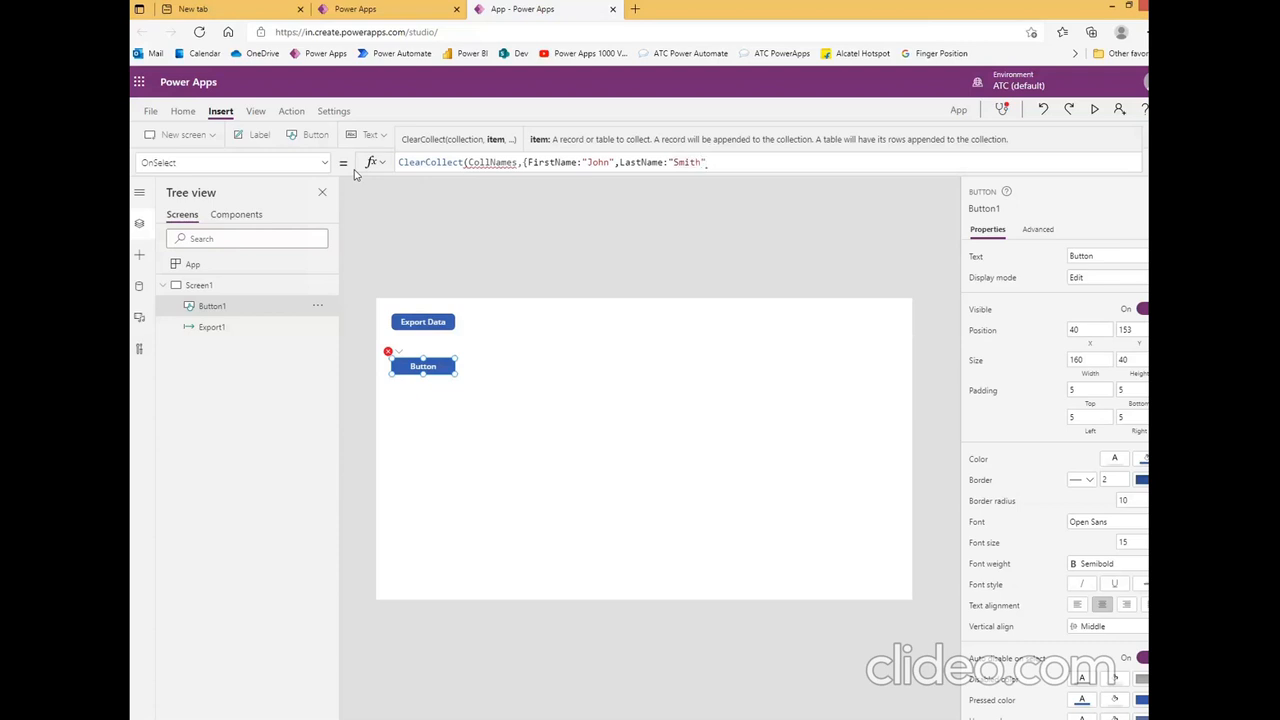
type("},")
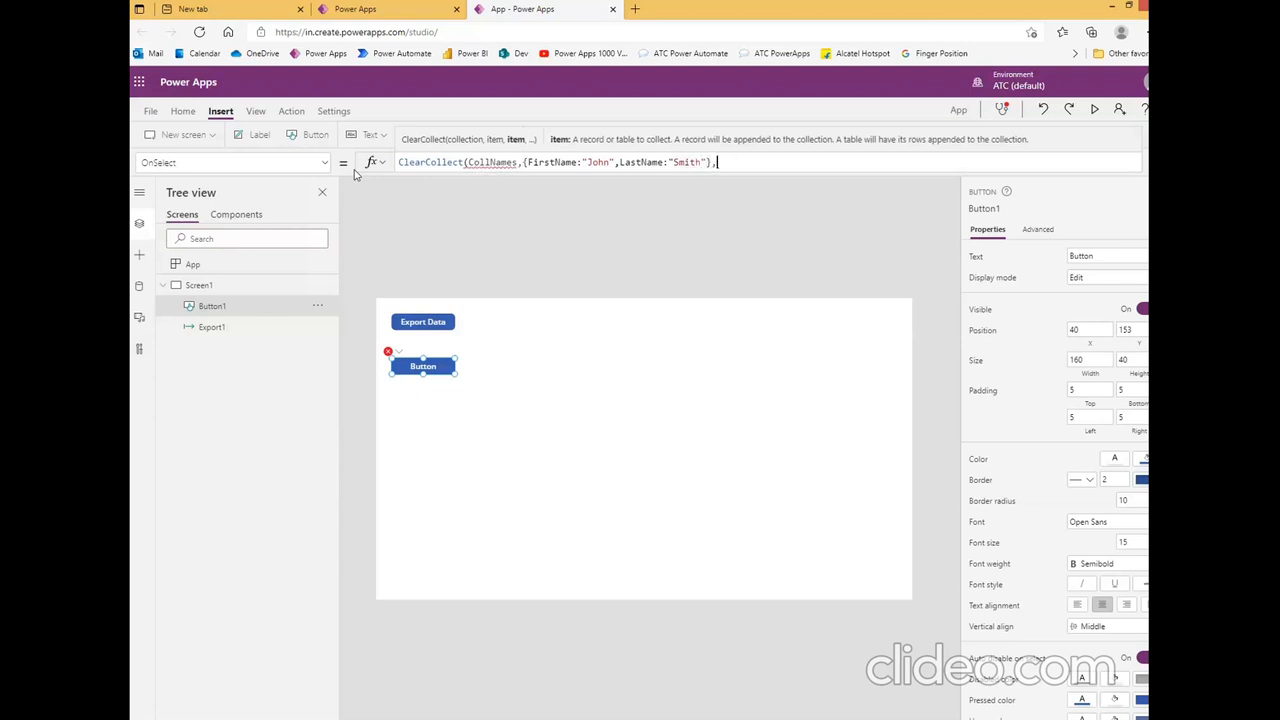
Append a second record {FirstName:"Anne",LastName:"McKenzee"} to the ClearCollect call
type(",{F")
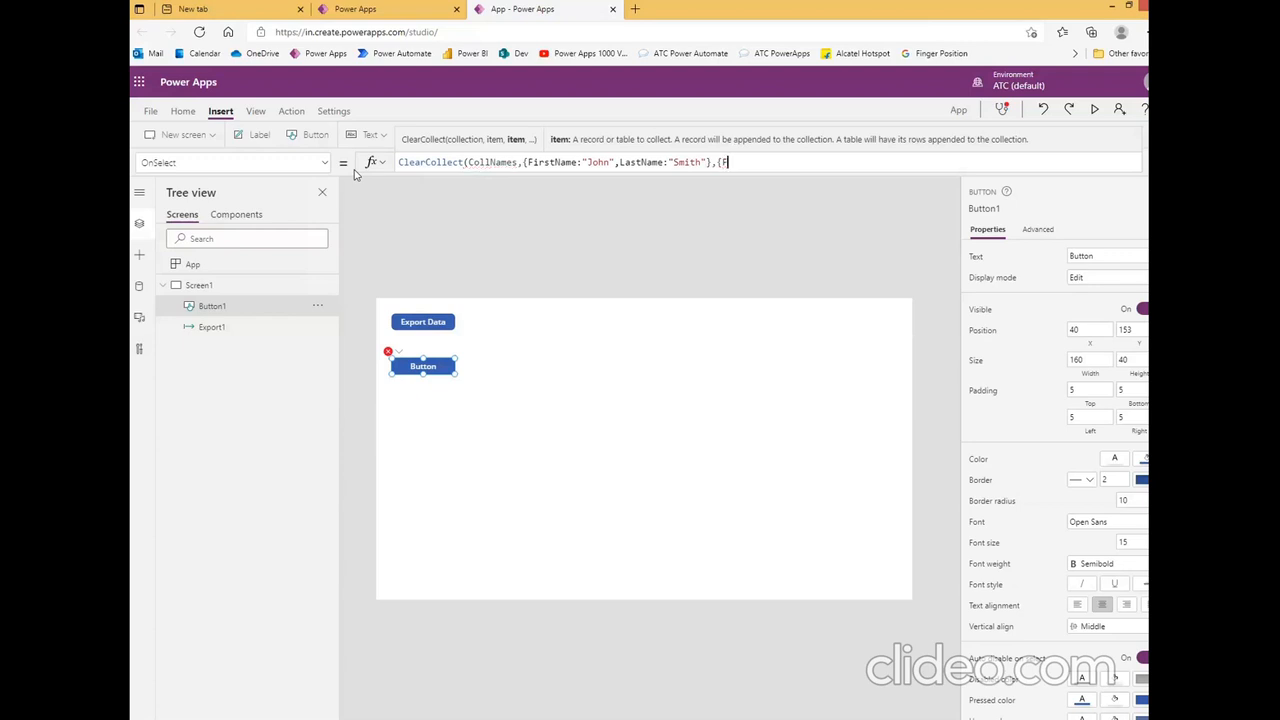
type("FirstName:")
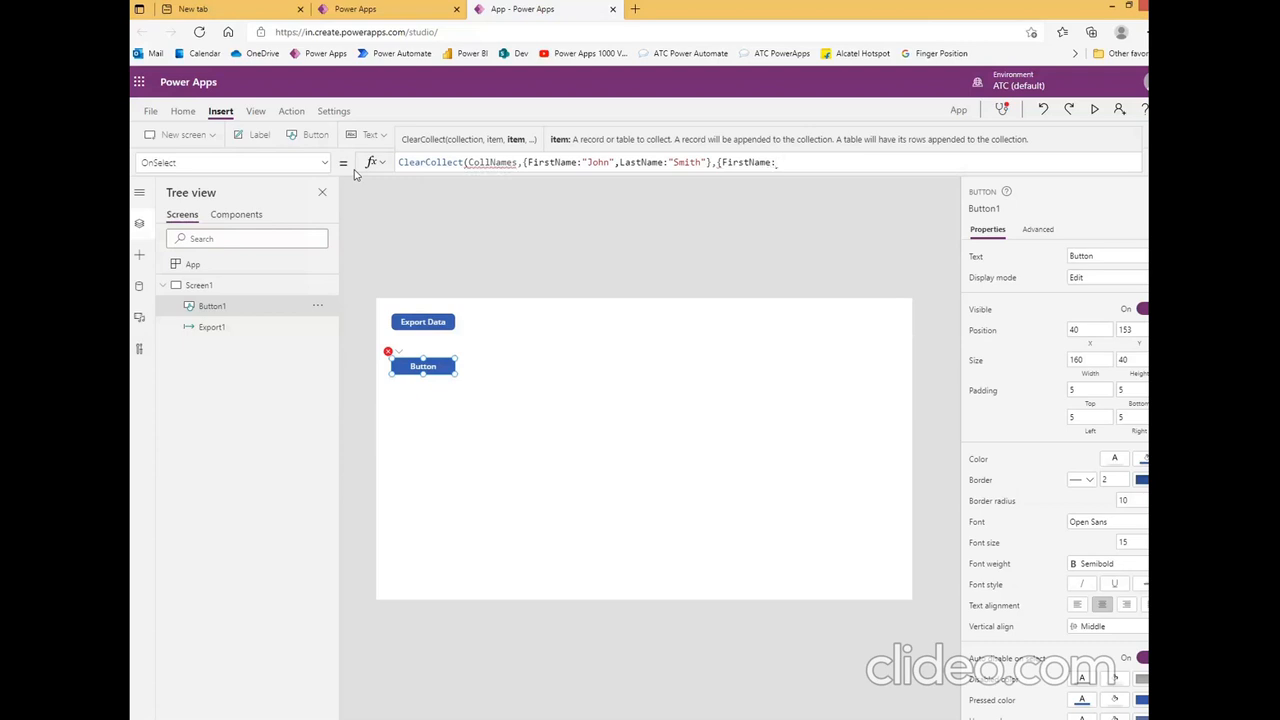
type("Ann")
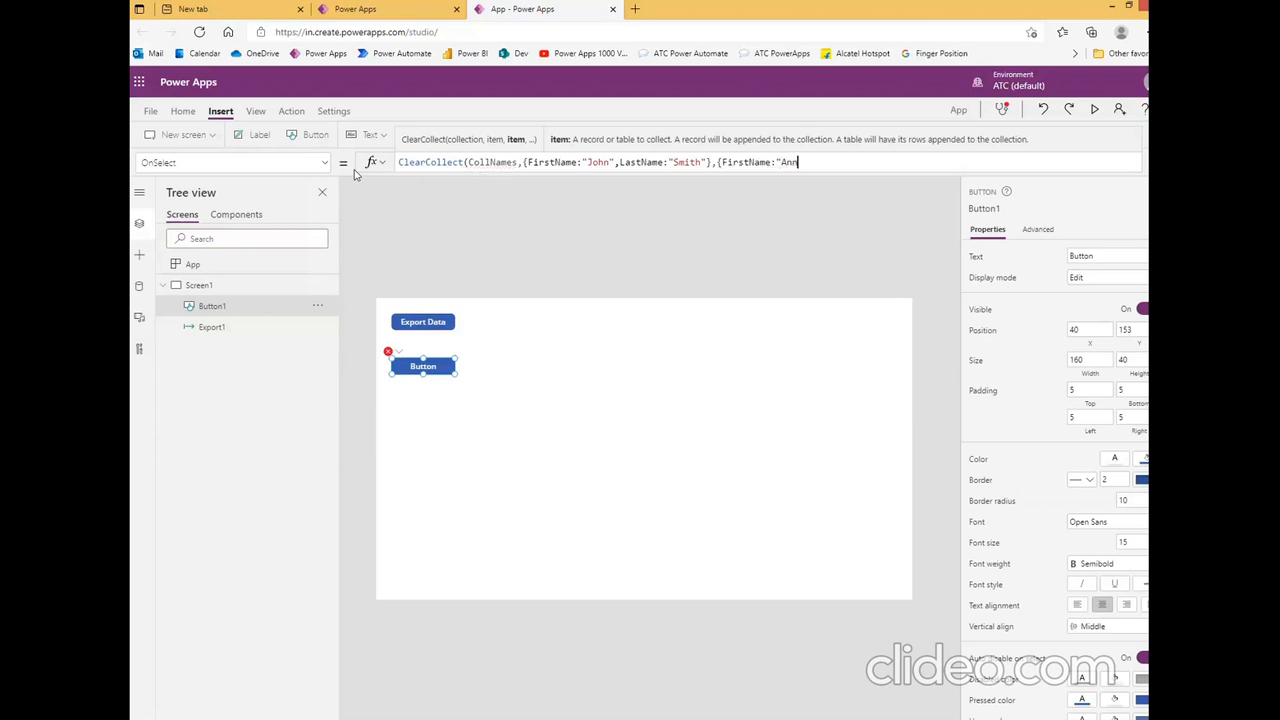
type("e")
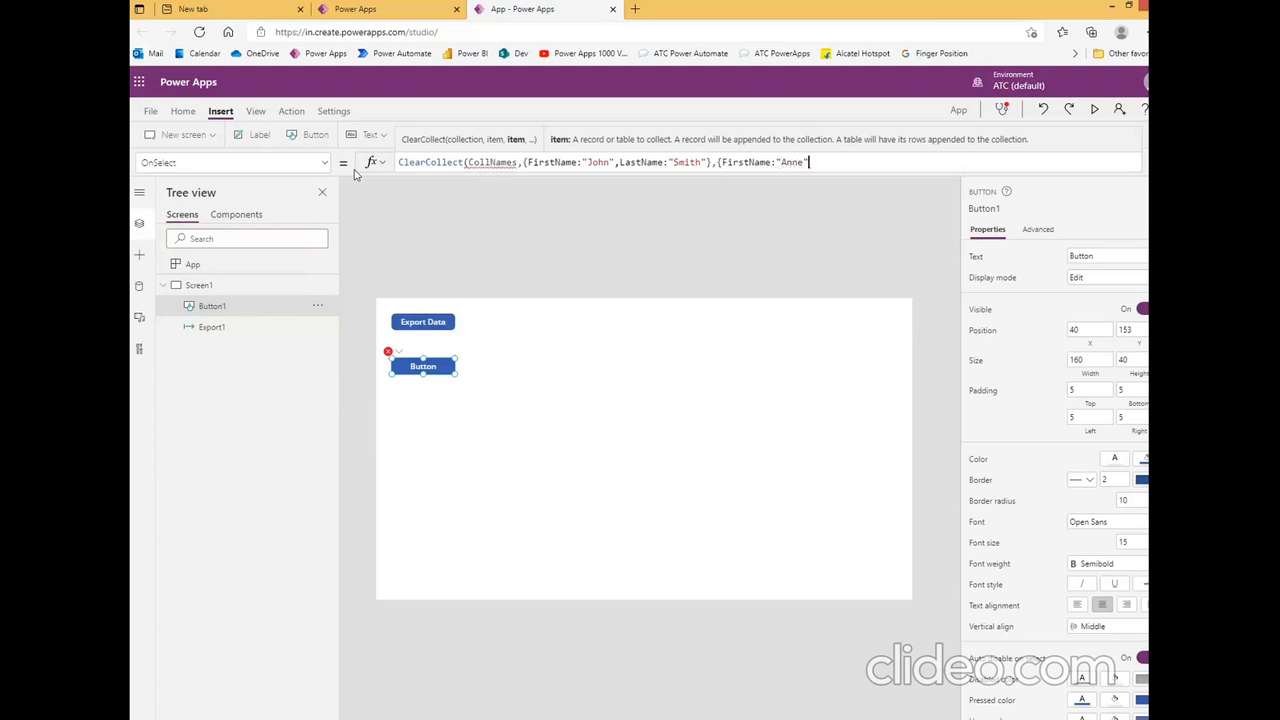
type(",L")
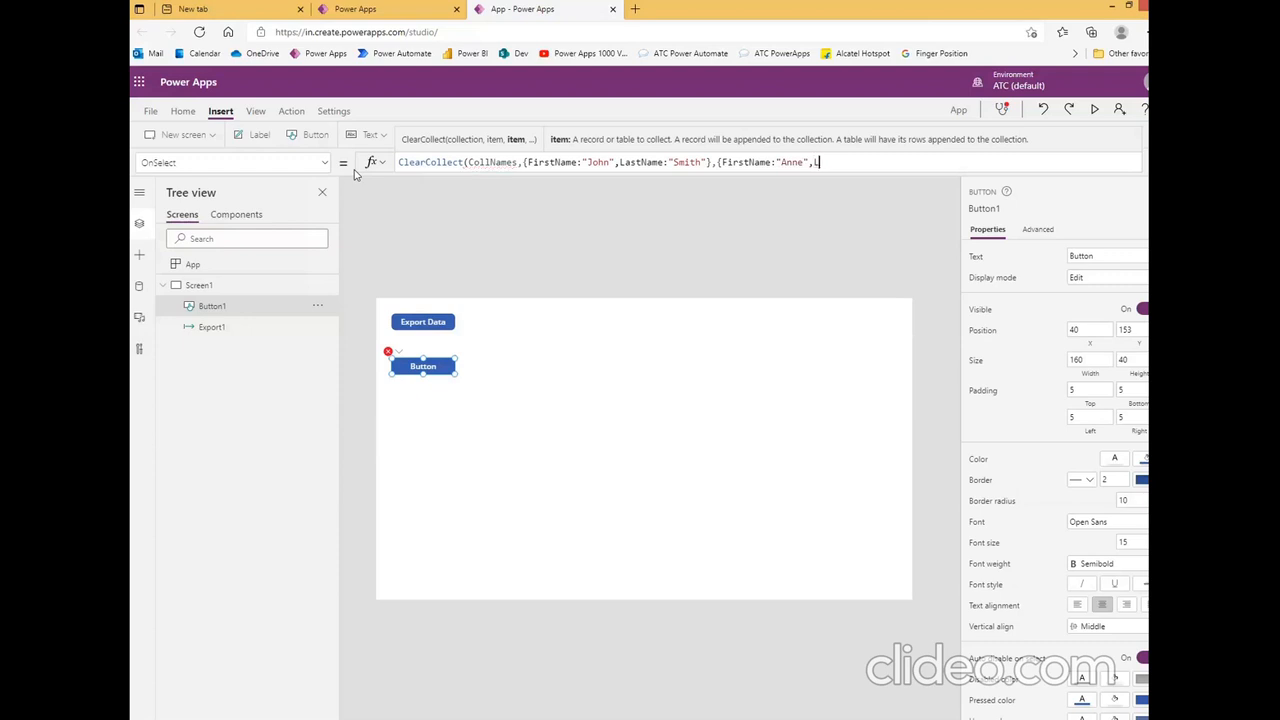
type("astName:")
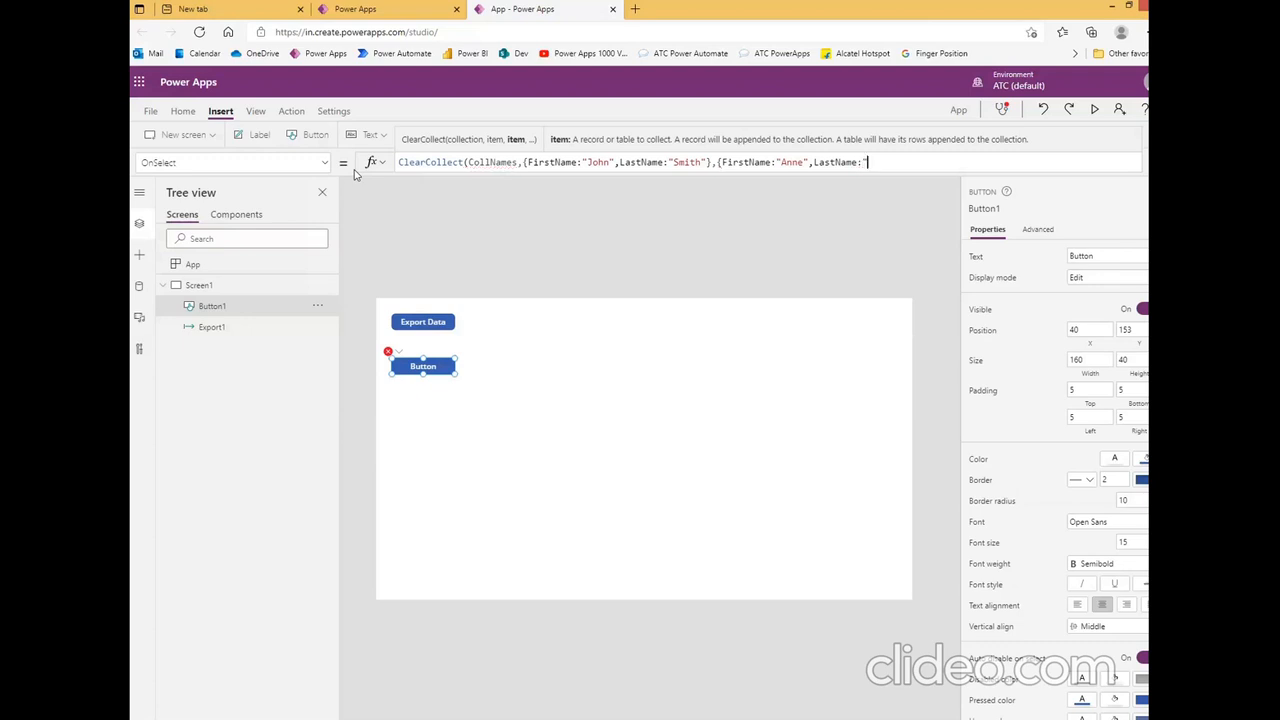
type("Mc")
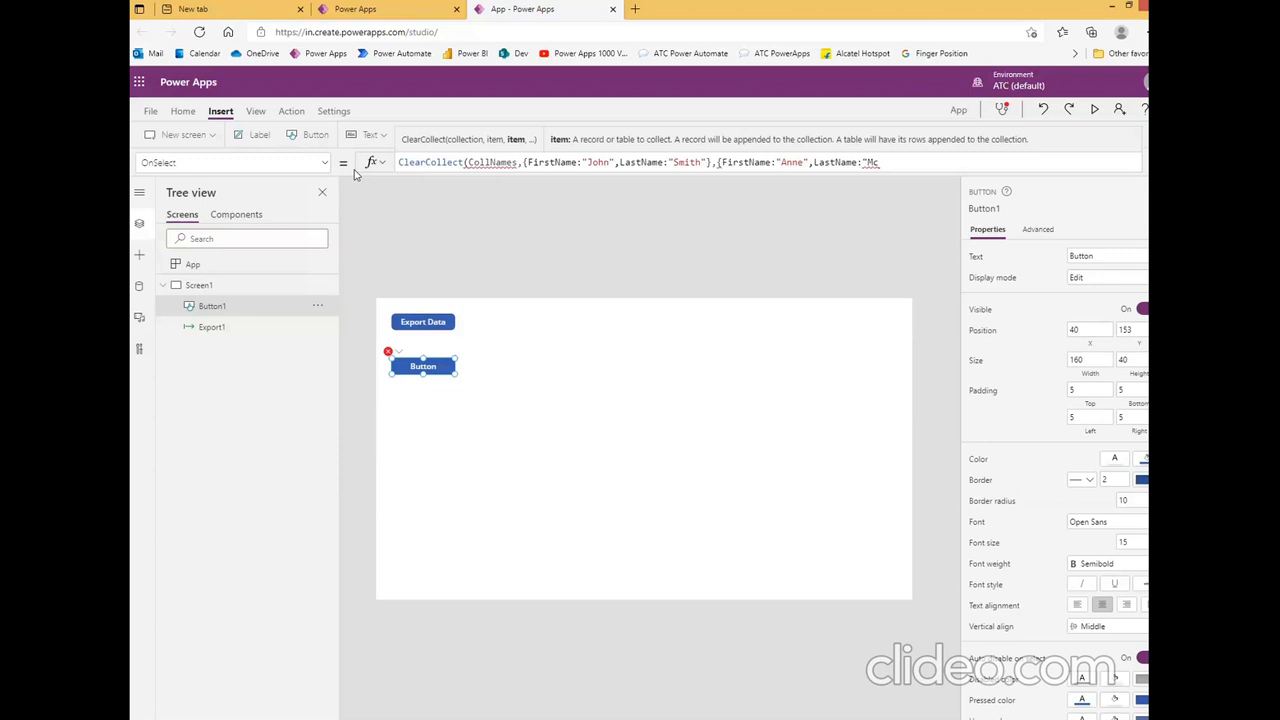
type("Kenze")
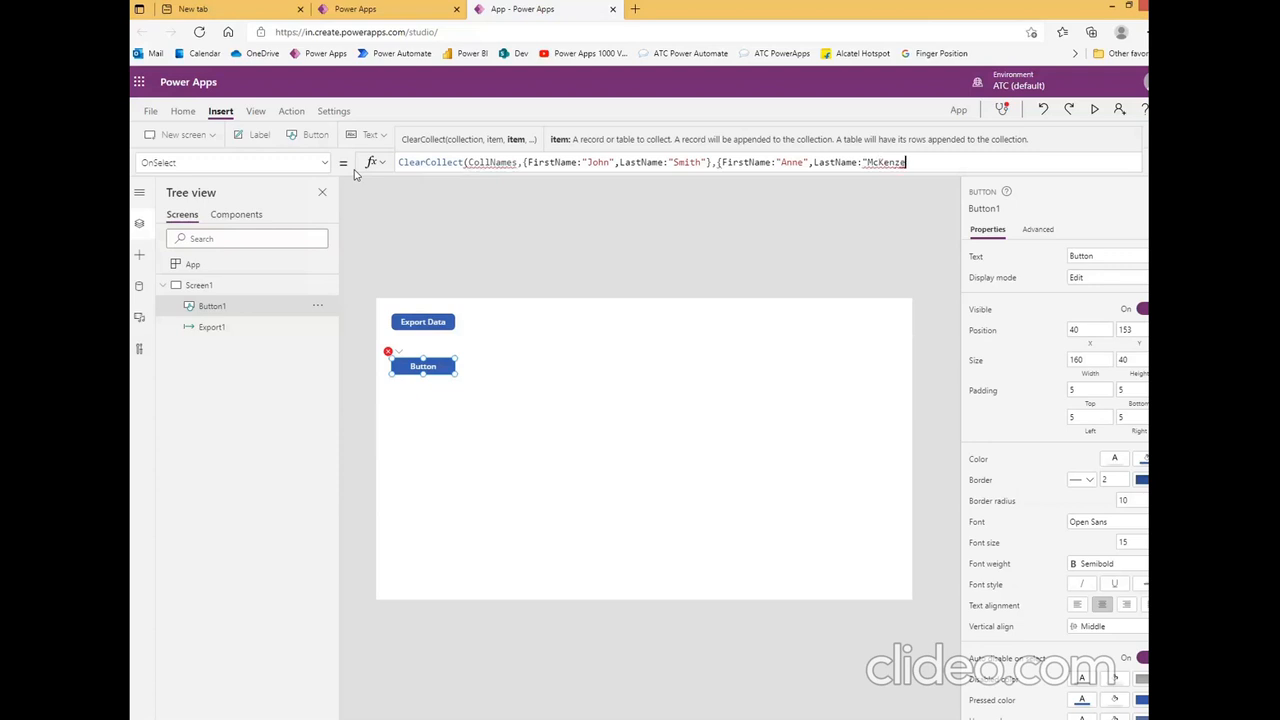
type("\"")
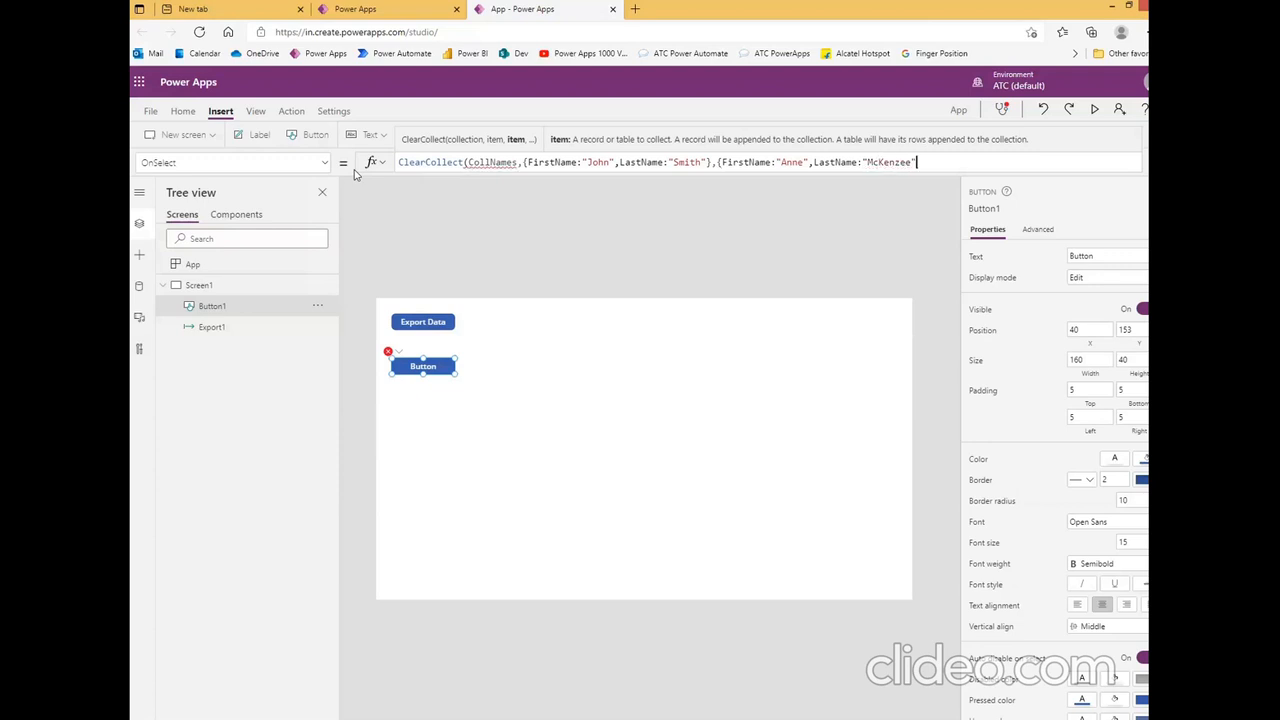
type("}")
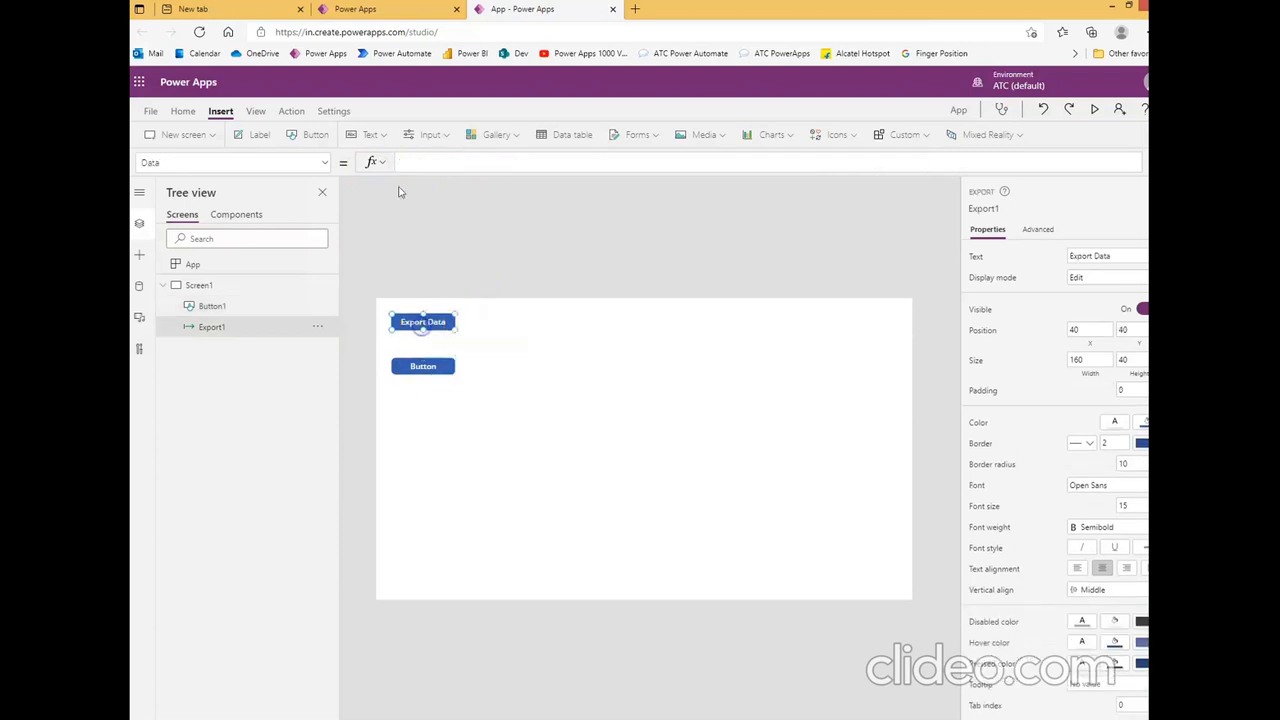
Set Export1's Data property to the CollNames collection via autocomplete
left_click(436, 160)
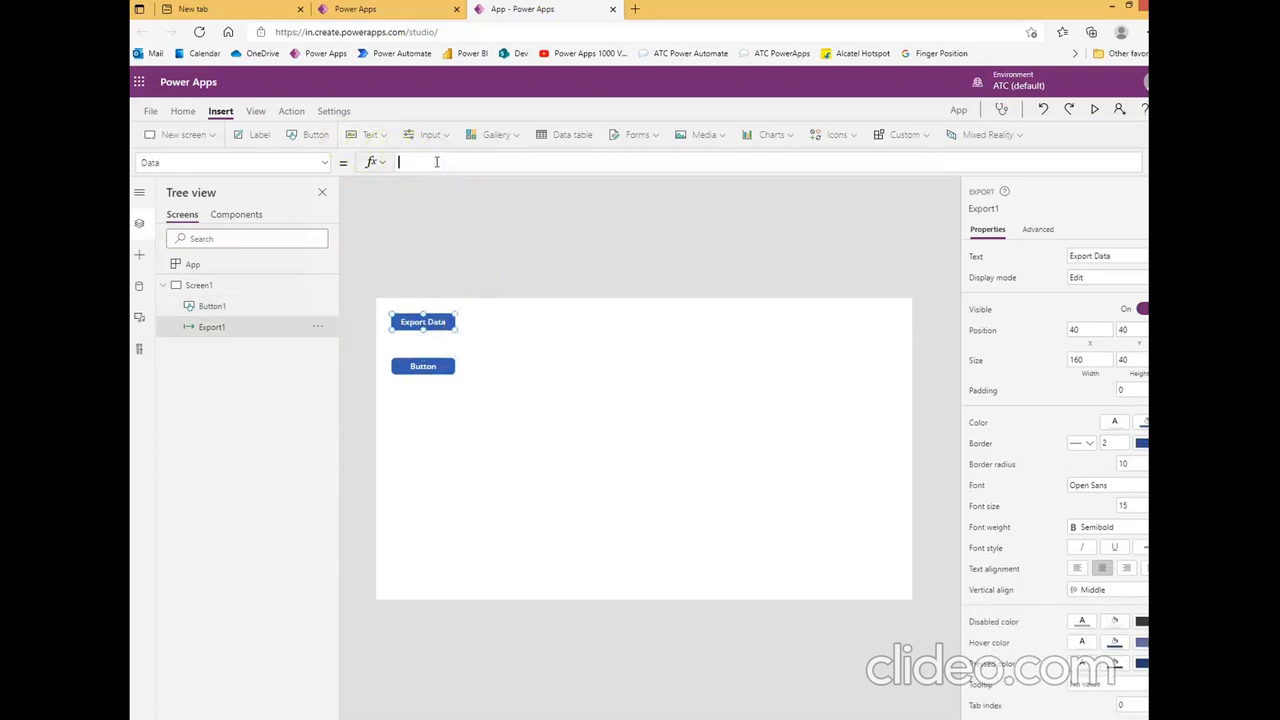
type("Col1")
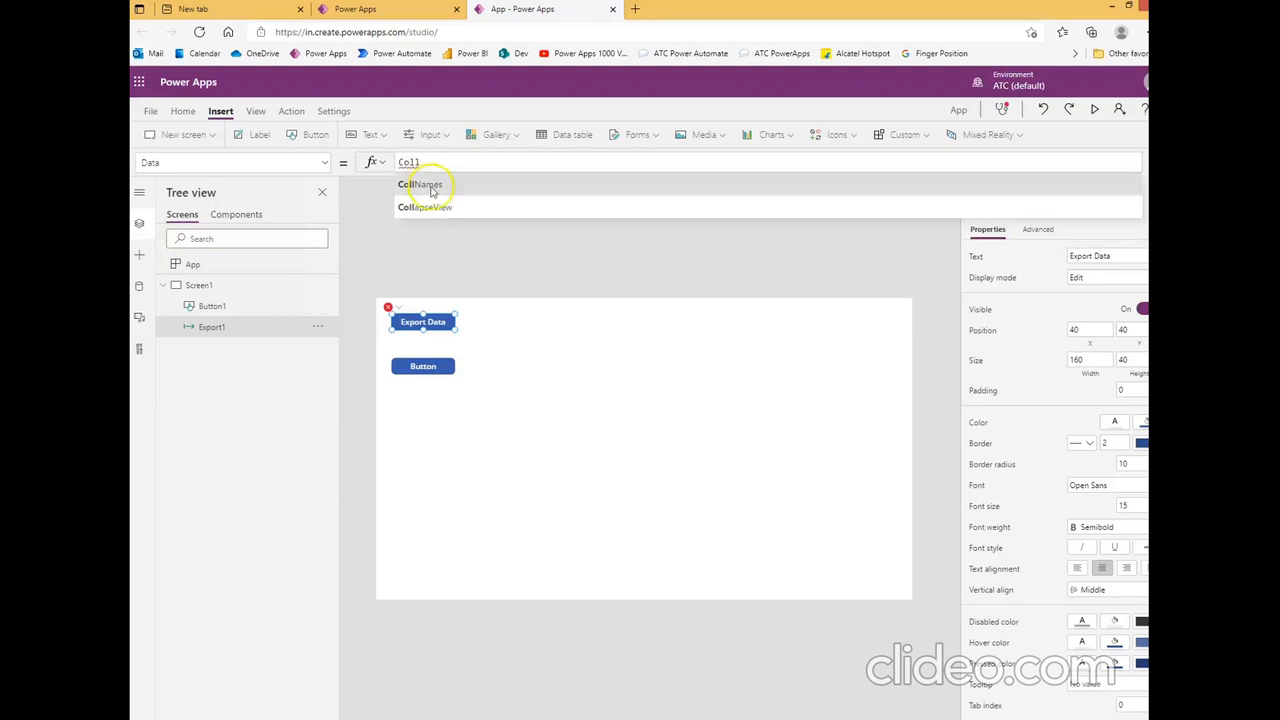
left_click(420, 184)
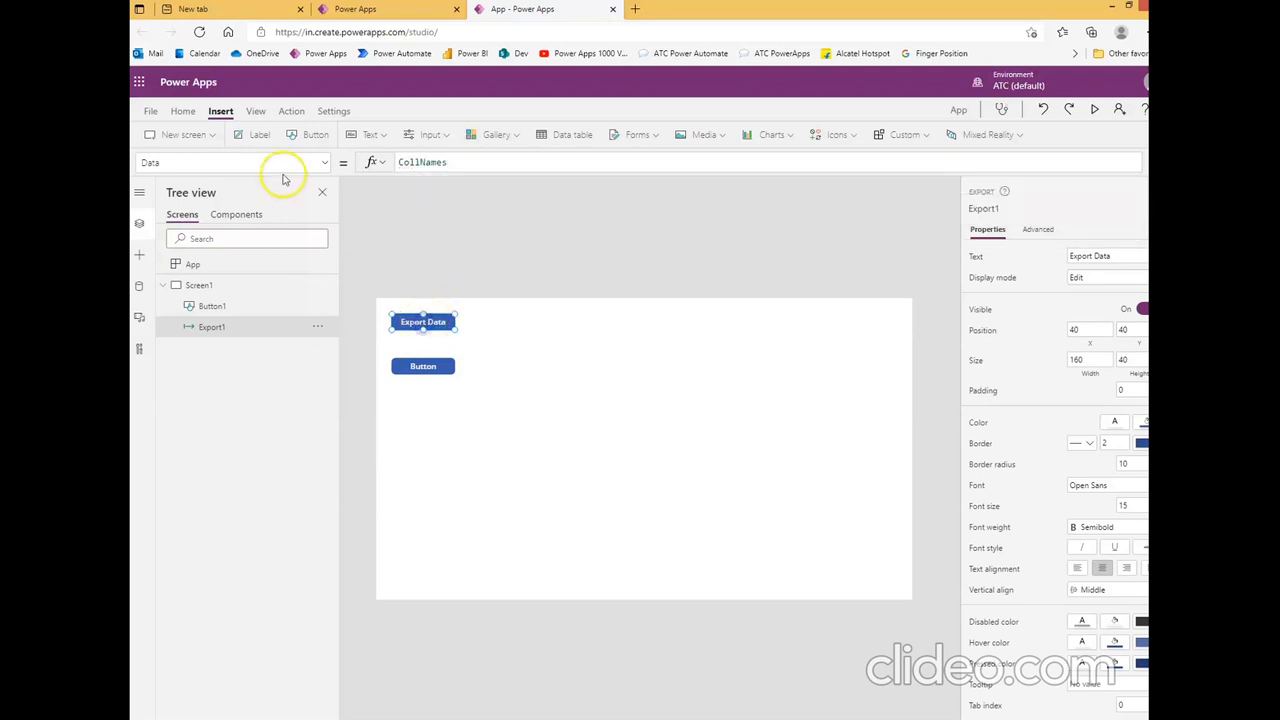
Set Export1's OnSelect formula to true and commit it
left_click(236, 162)
type("OnSelec")
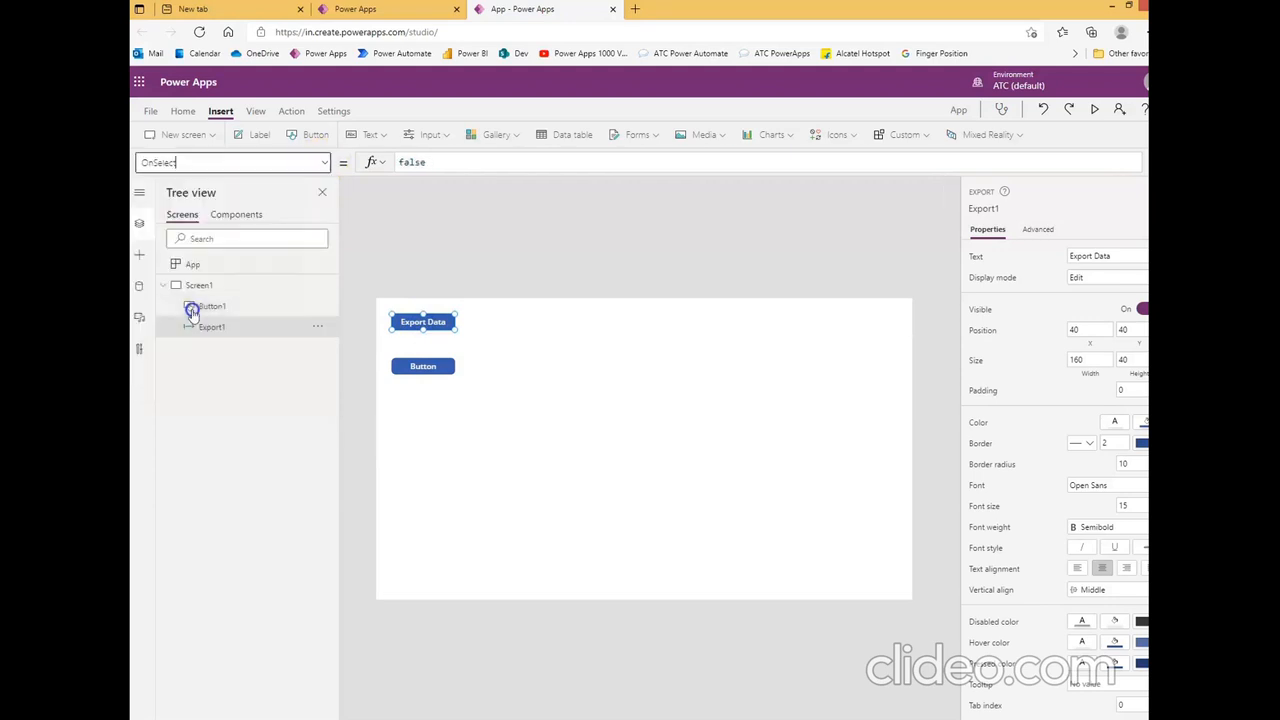
type("true")
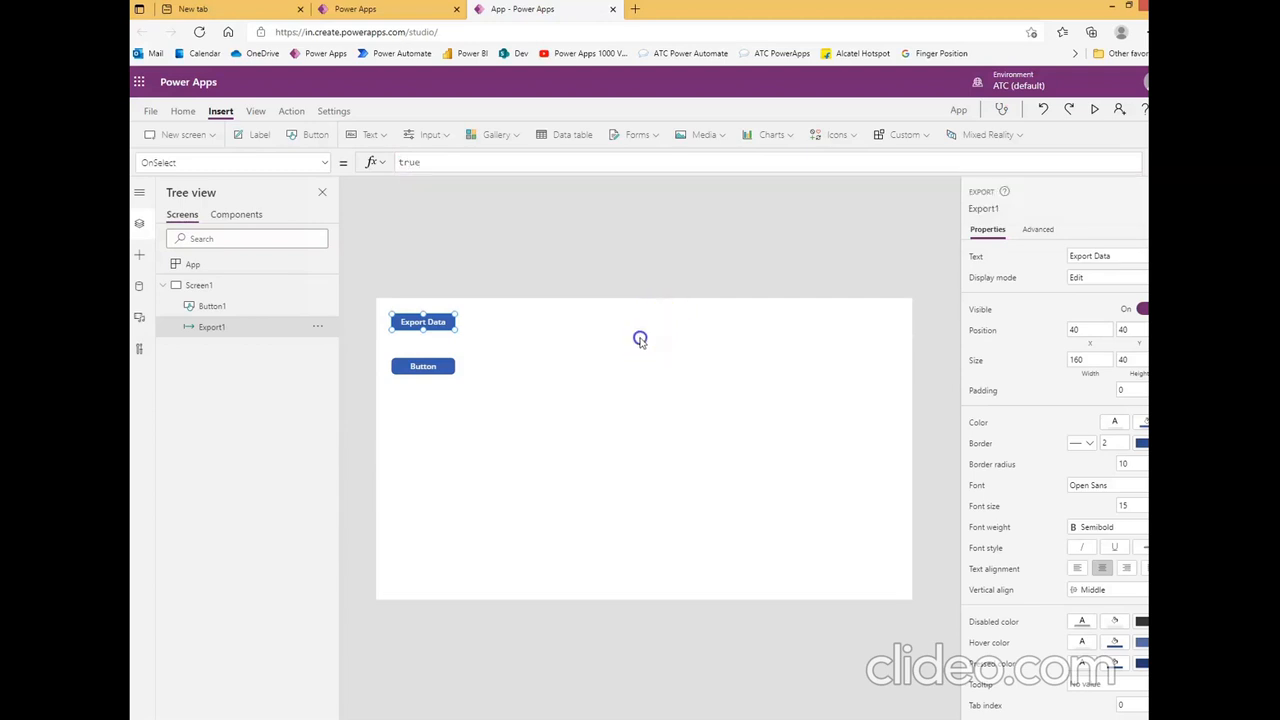
left_click(254, 110)
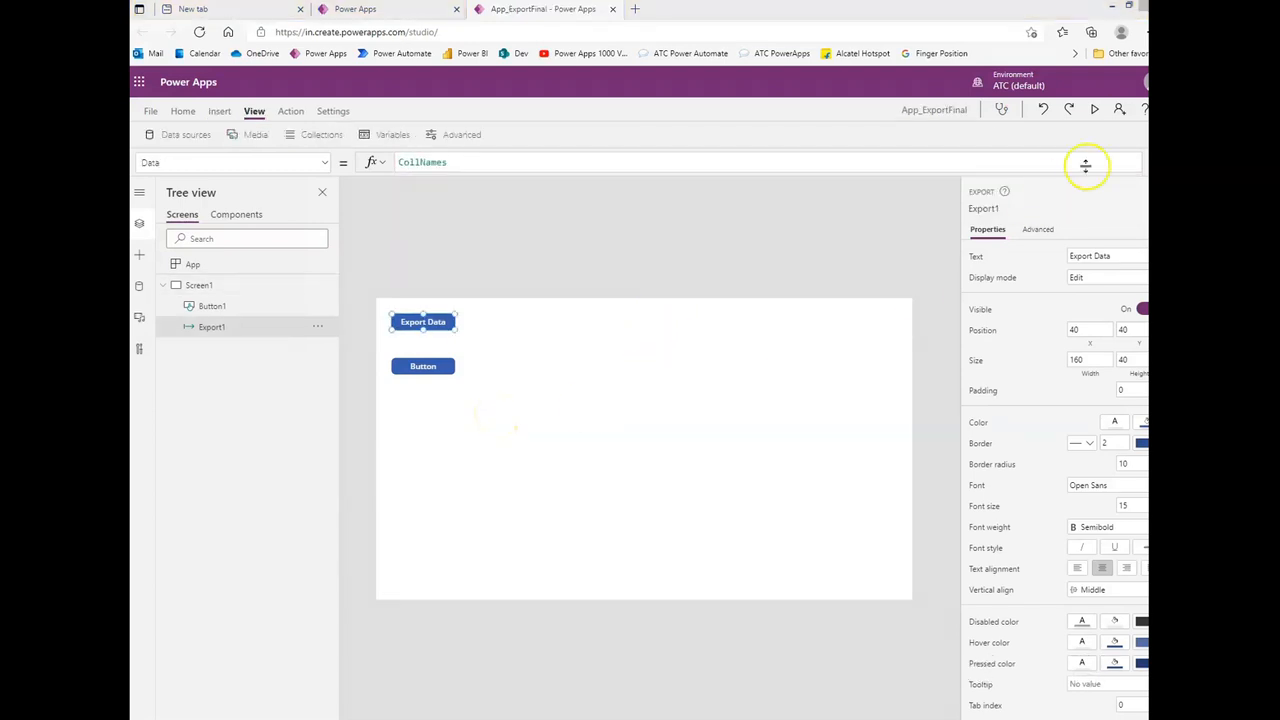
Preview the app, export CollNames as a zip, and open data.json from the downloaded archive
left_click(1094, 108)
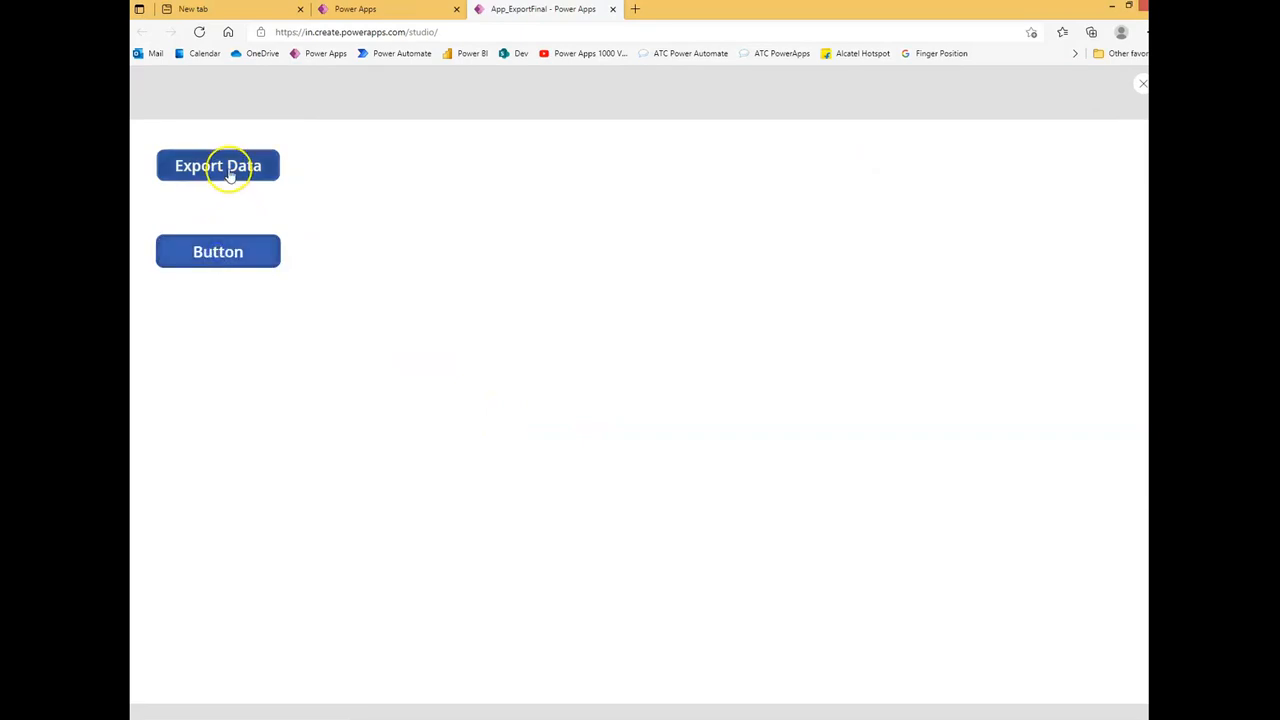
left_click(218, 164)
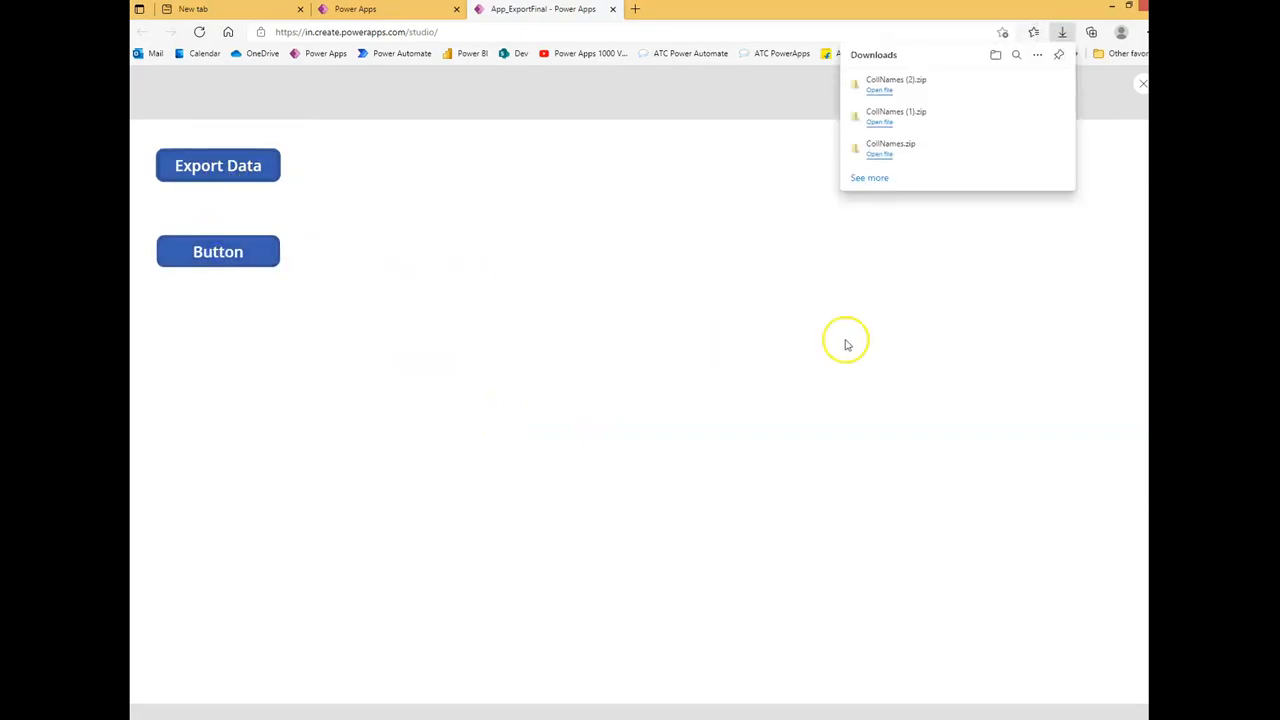
mouse_move(890, 160)
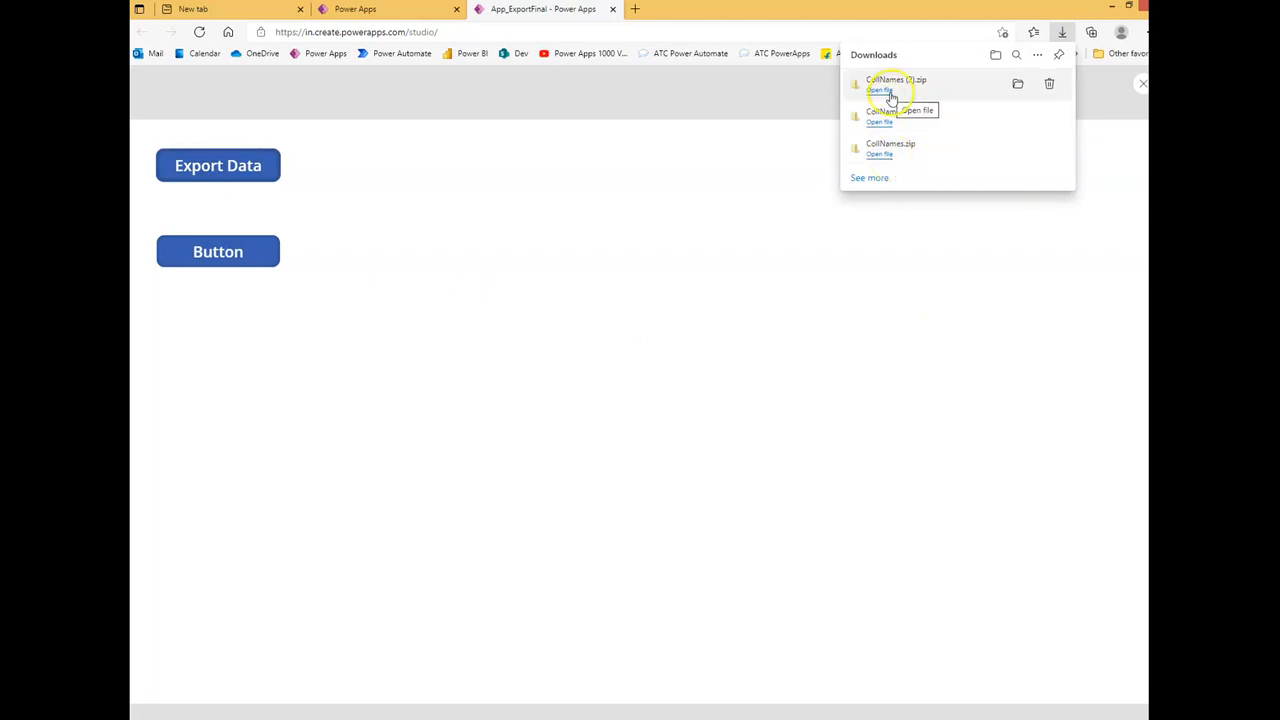
left_click(880, 90)
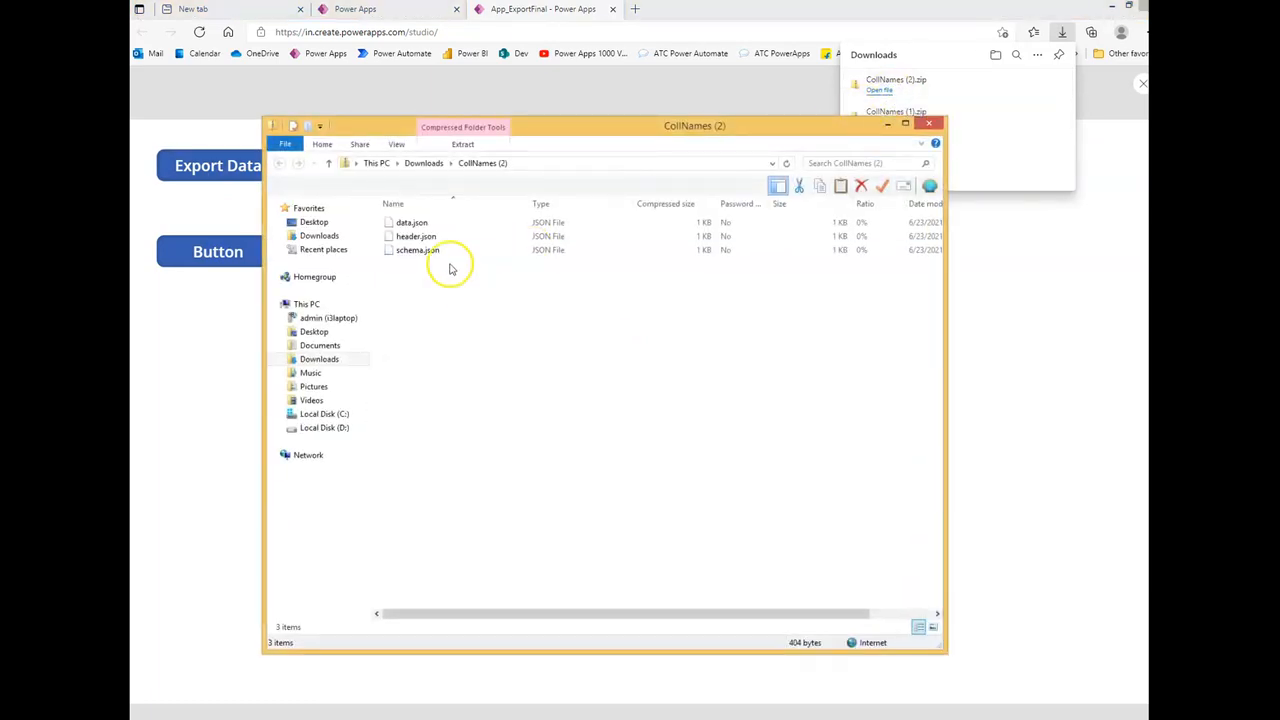
right_click(412, 222)
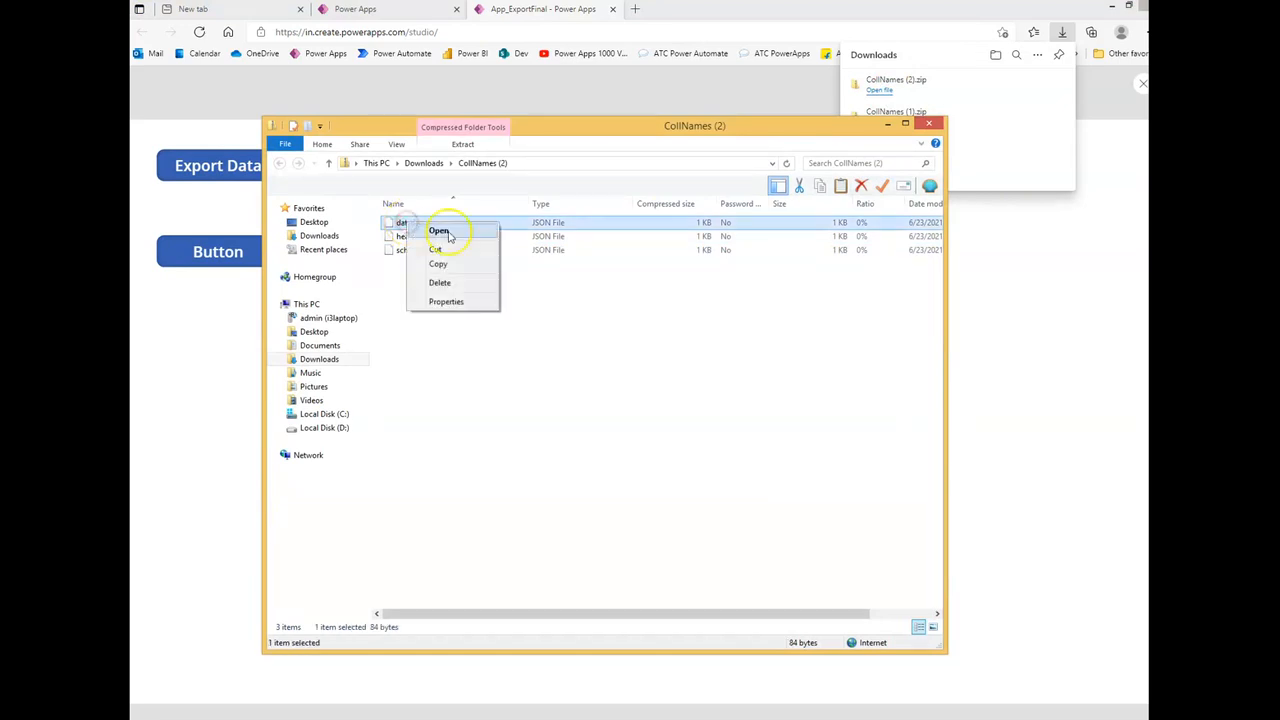
left_click(438, 232)
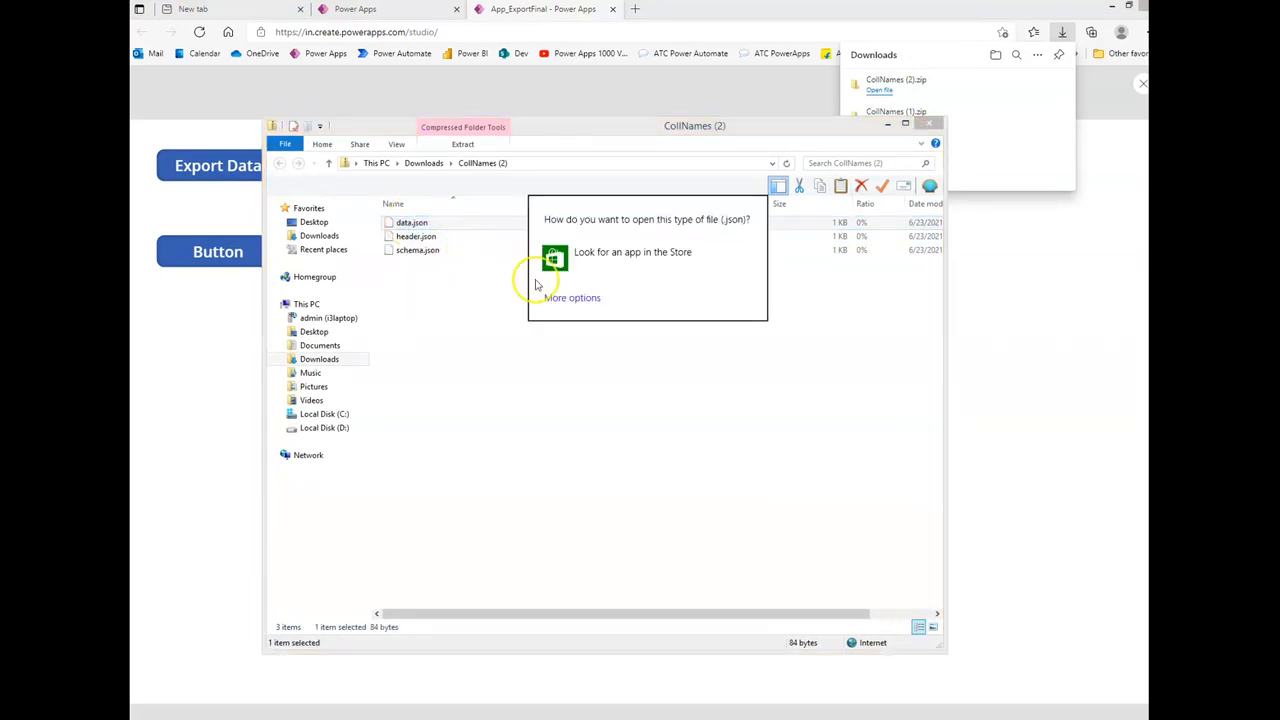